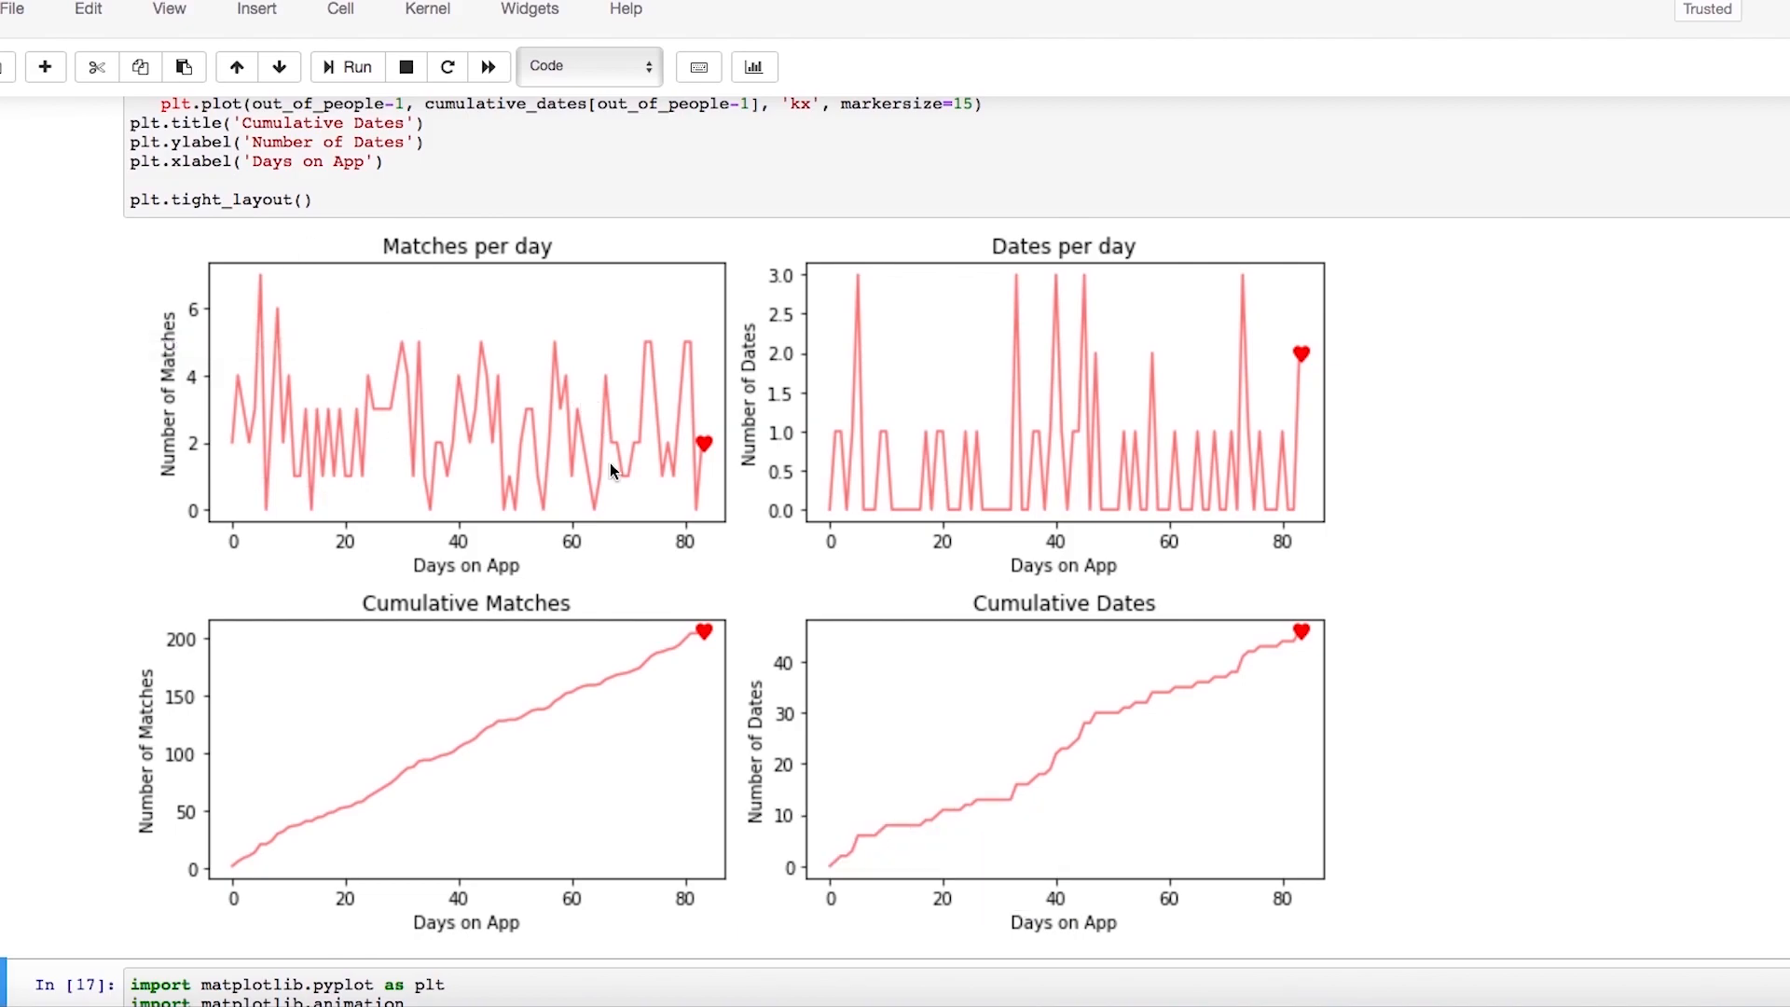
pyautogui.moveTo(283, 505)
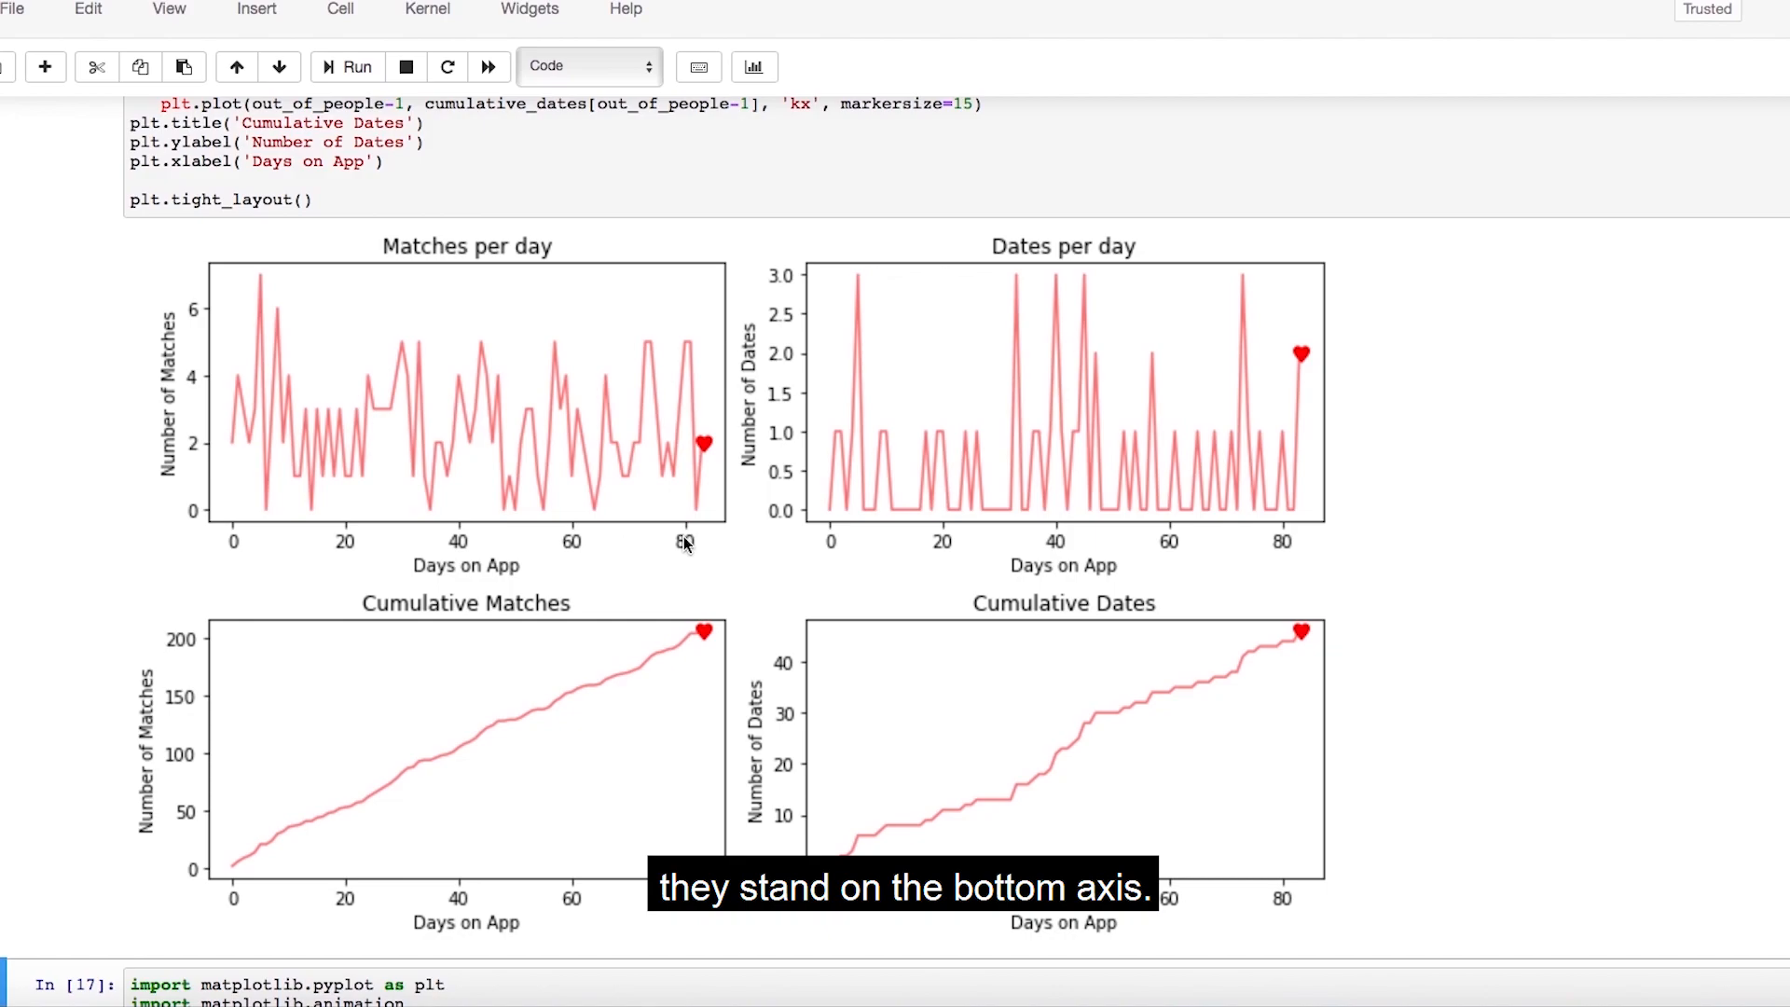
pyautogui.moveTo(607, 529)
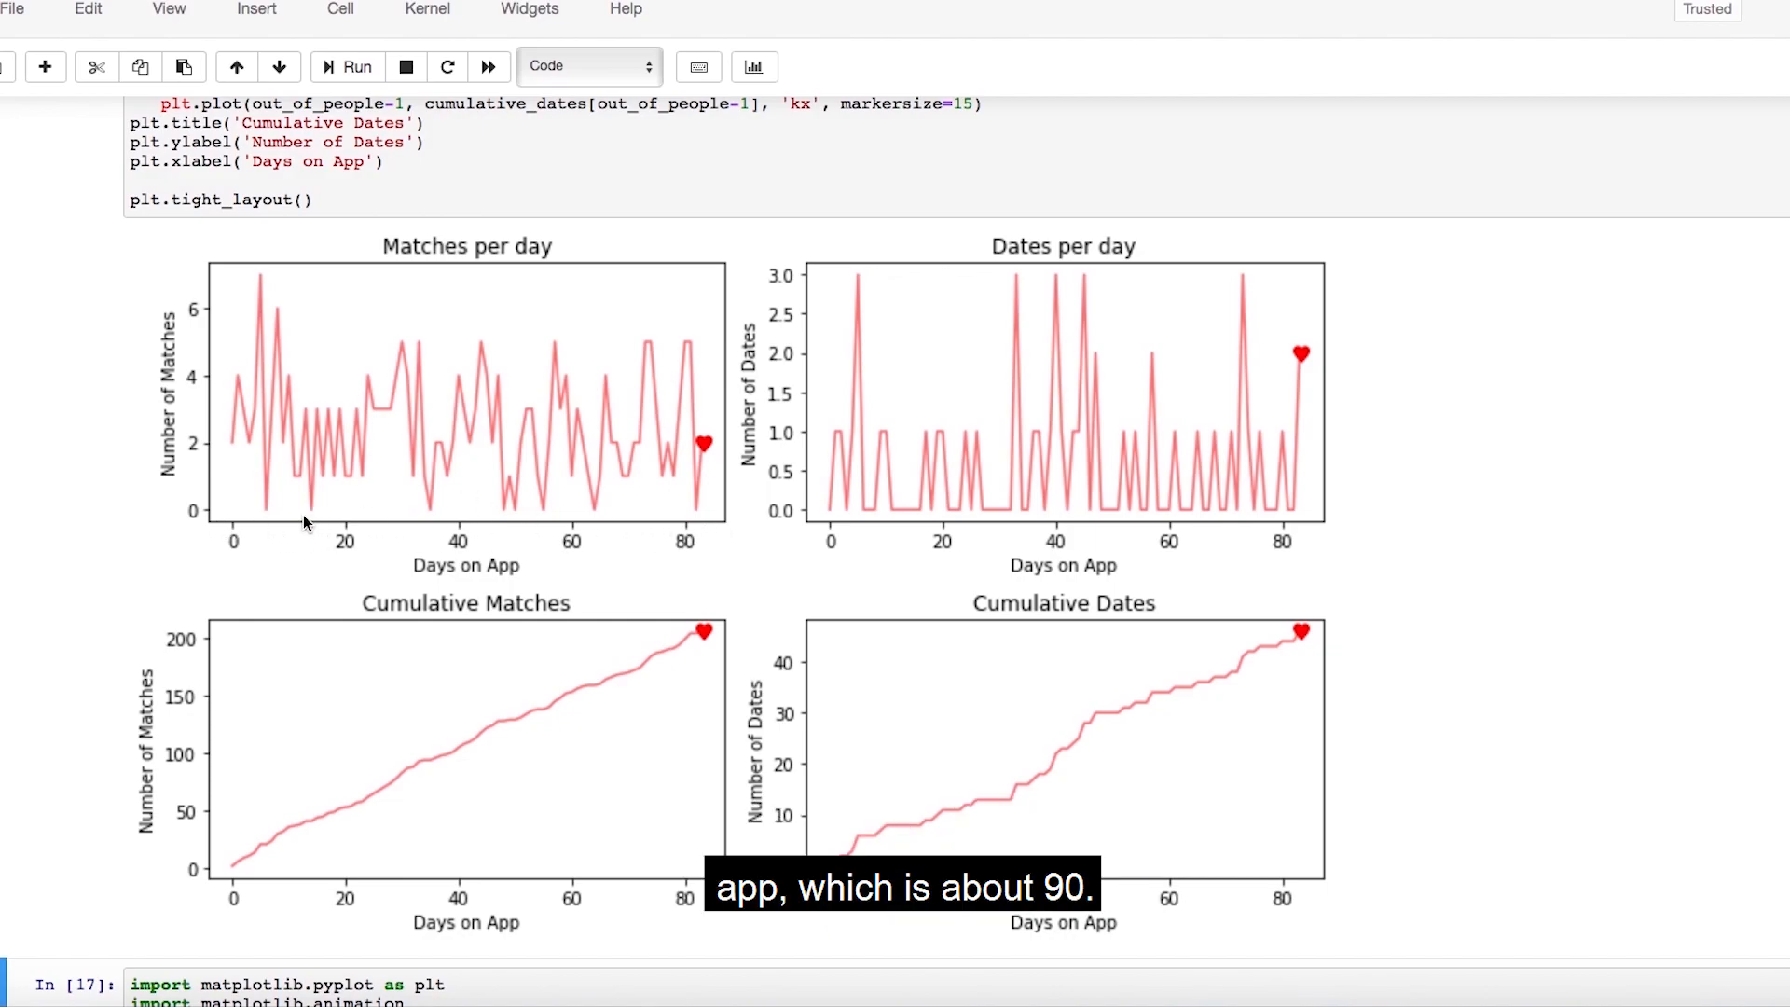
pyautogui.moveTo(207, 314)
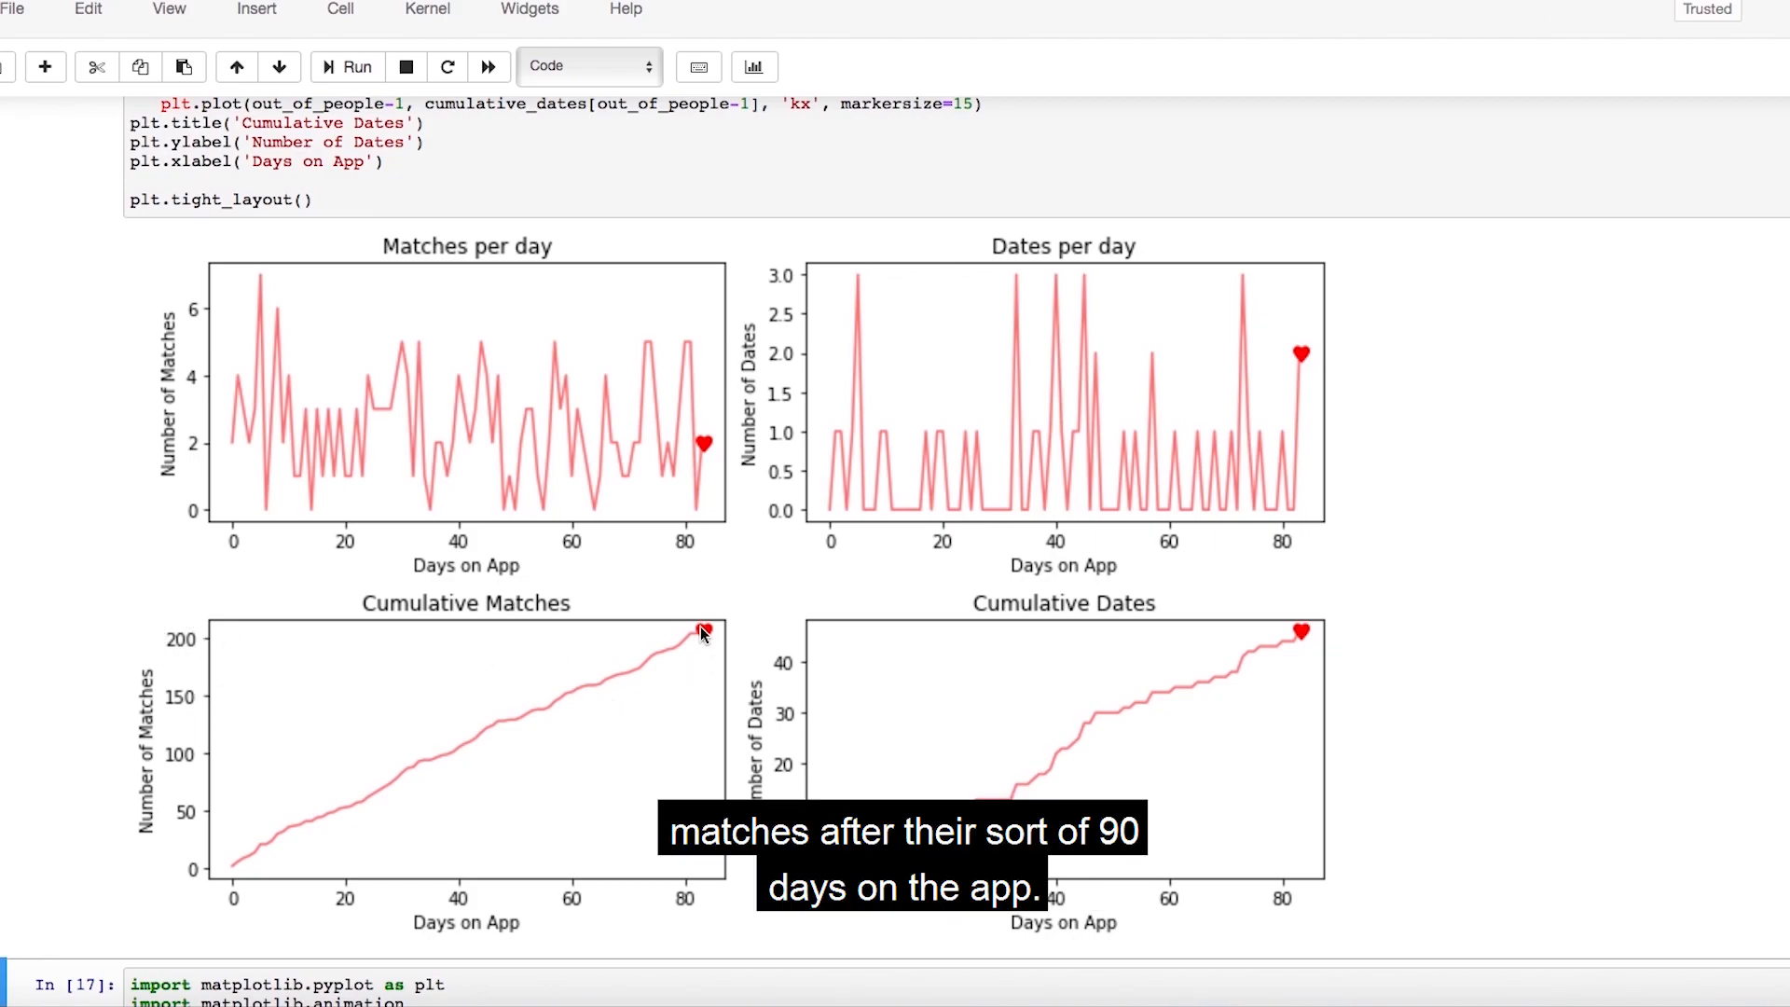
pyautogui.moveTo(527, 438)
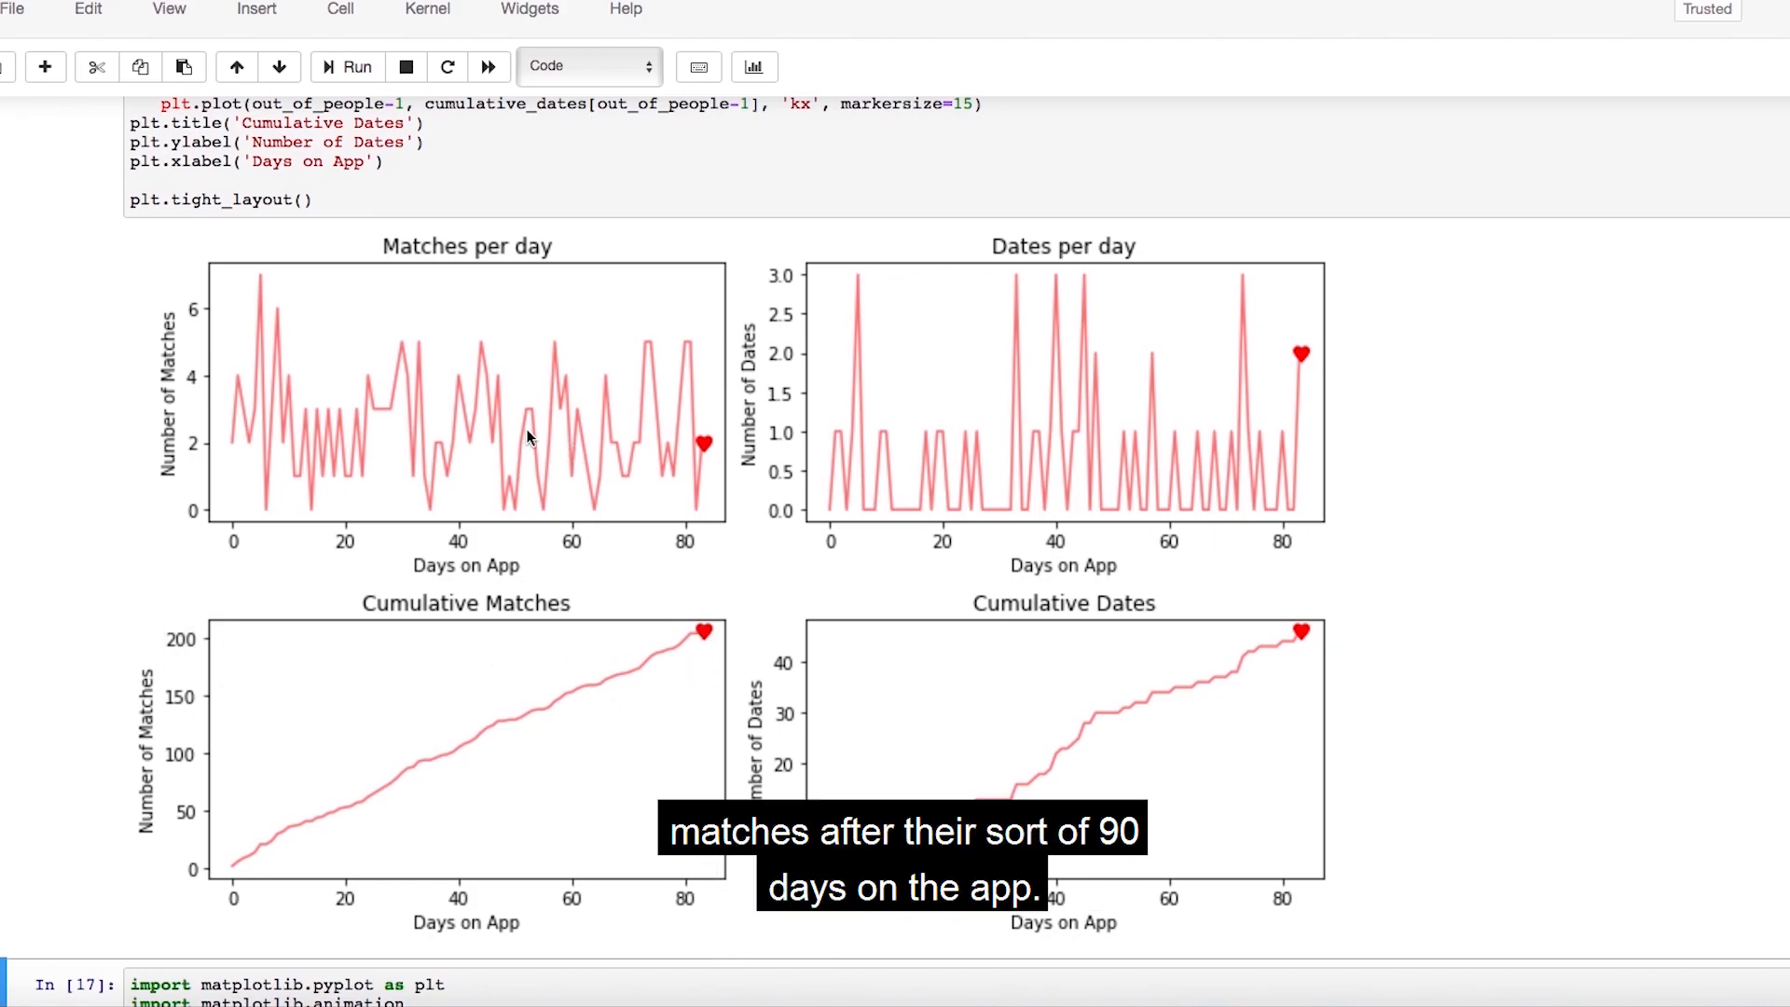
pyautogui.moveTo(1252, 366)
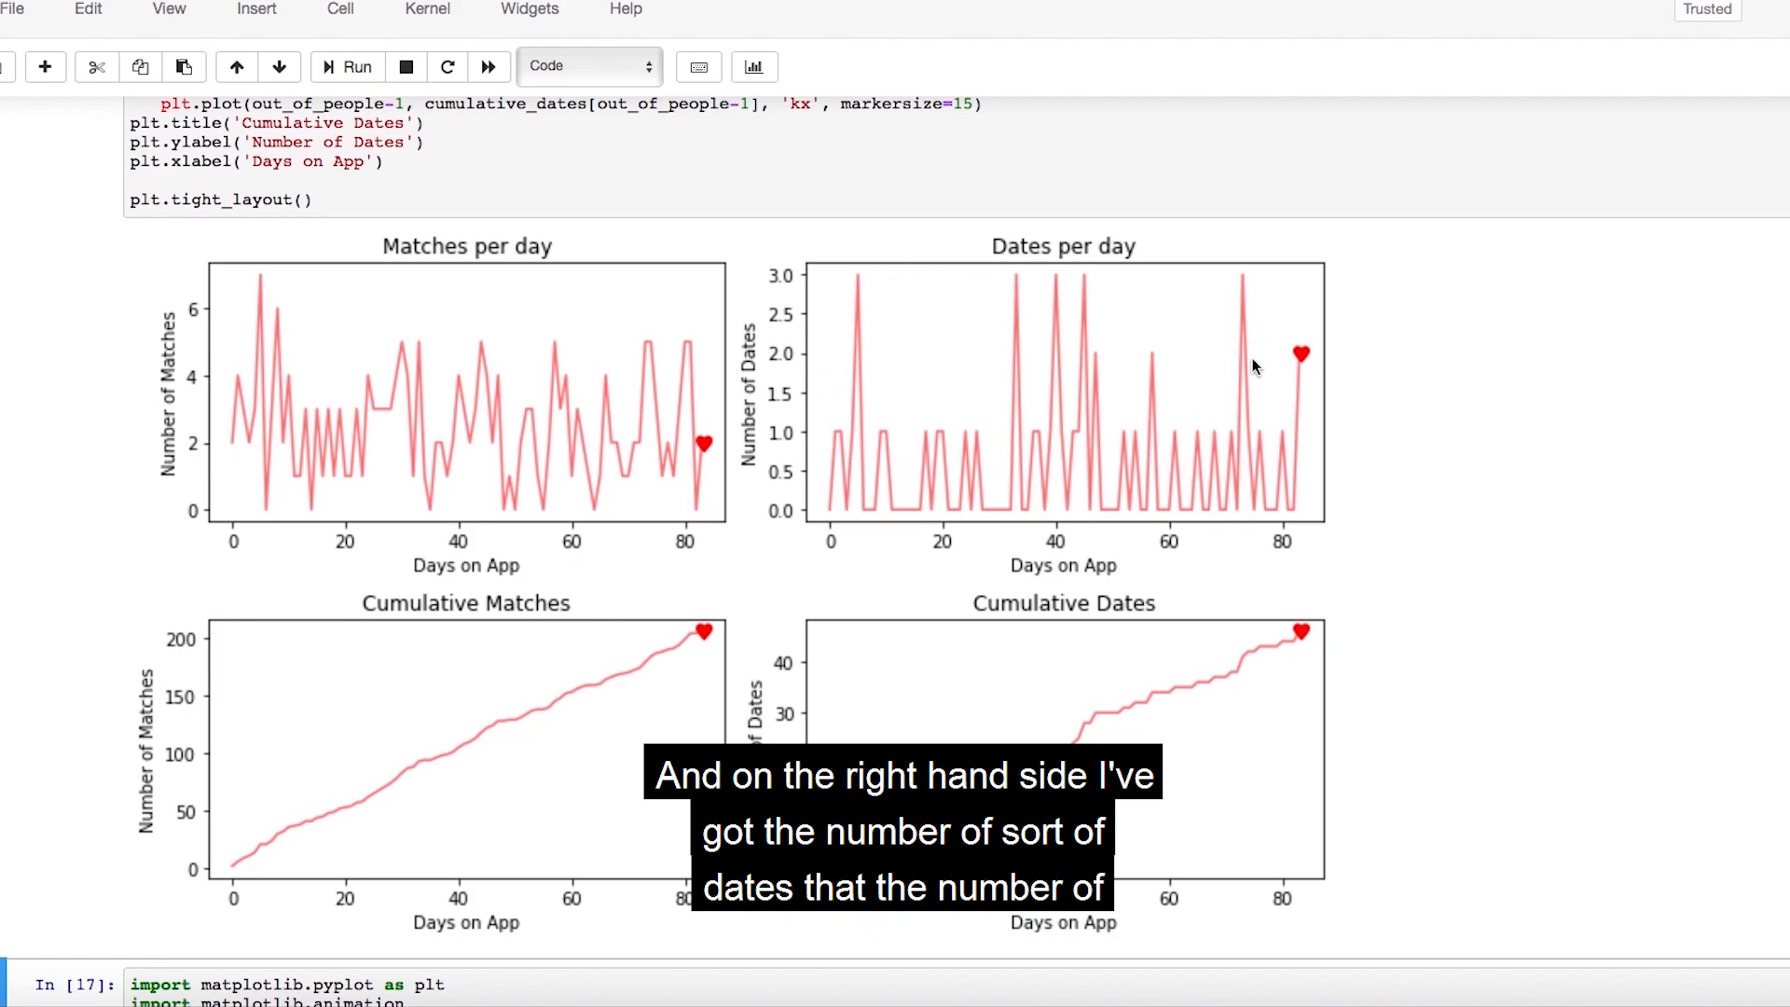
pyautogui.moveTo(979, 402)
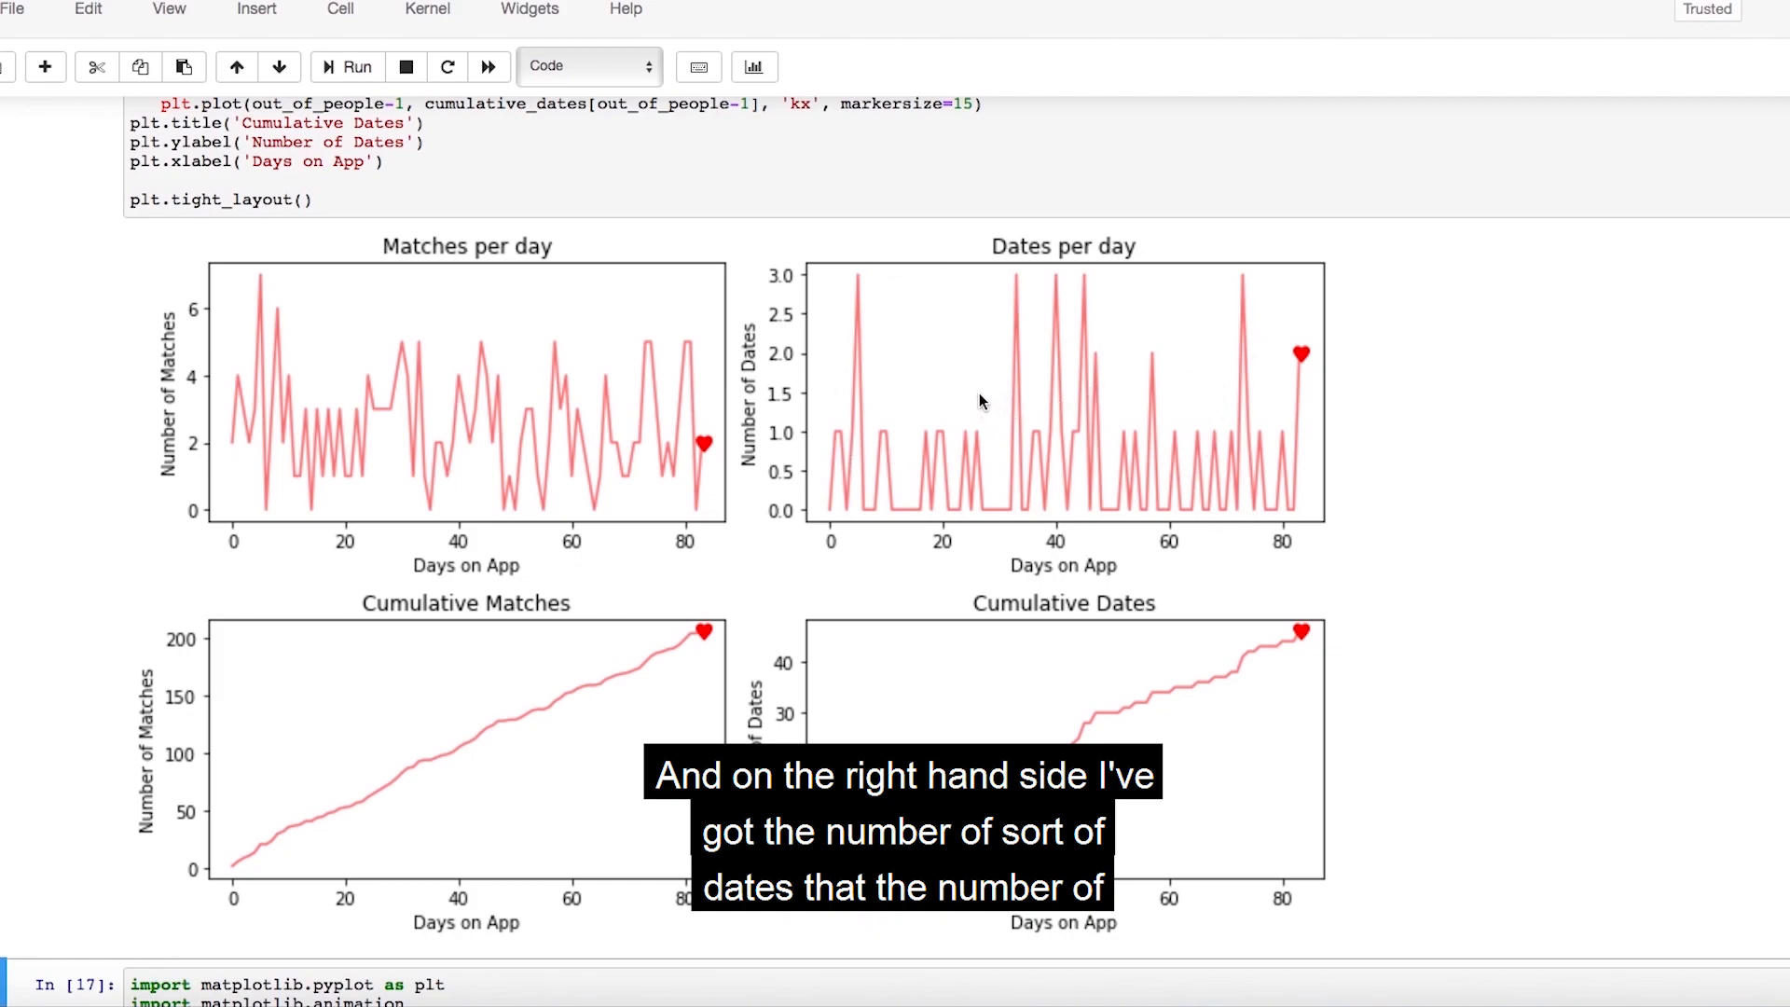
pyautogui.moveTo(879, 272)
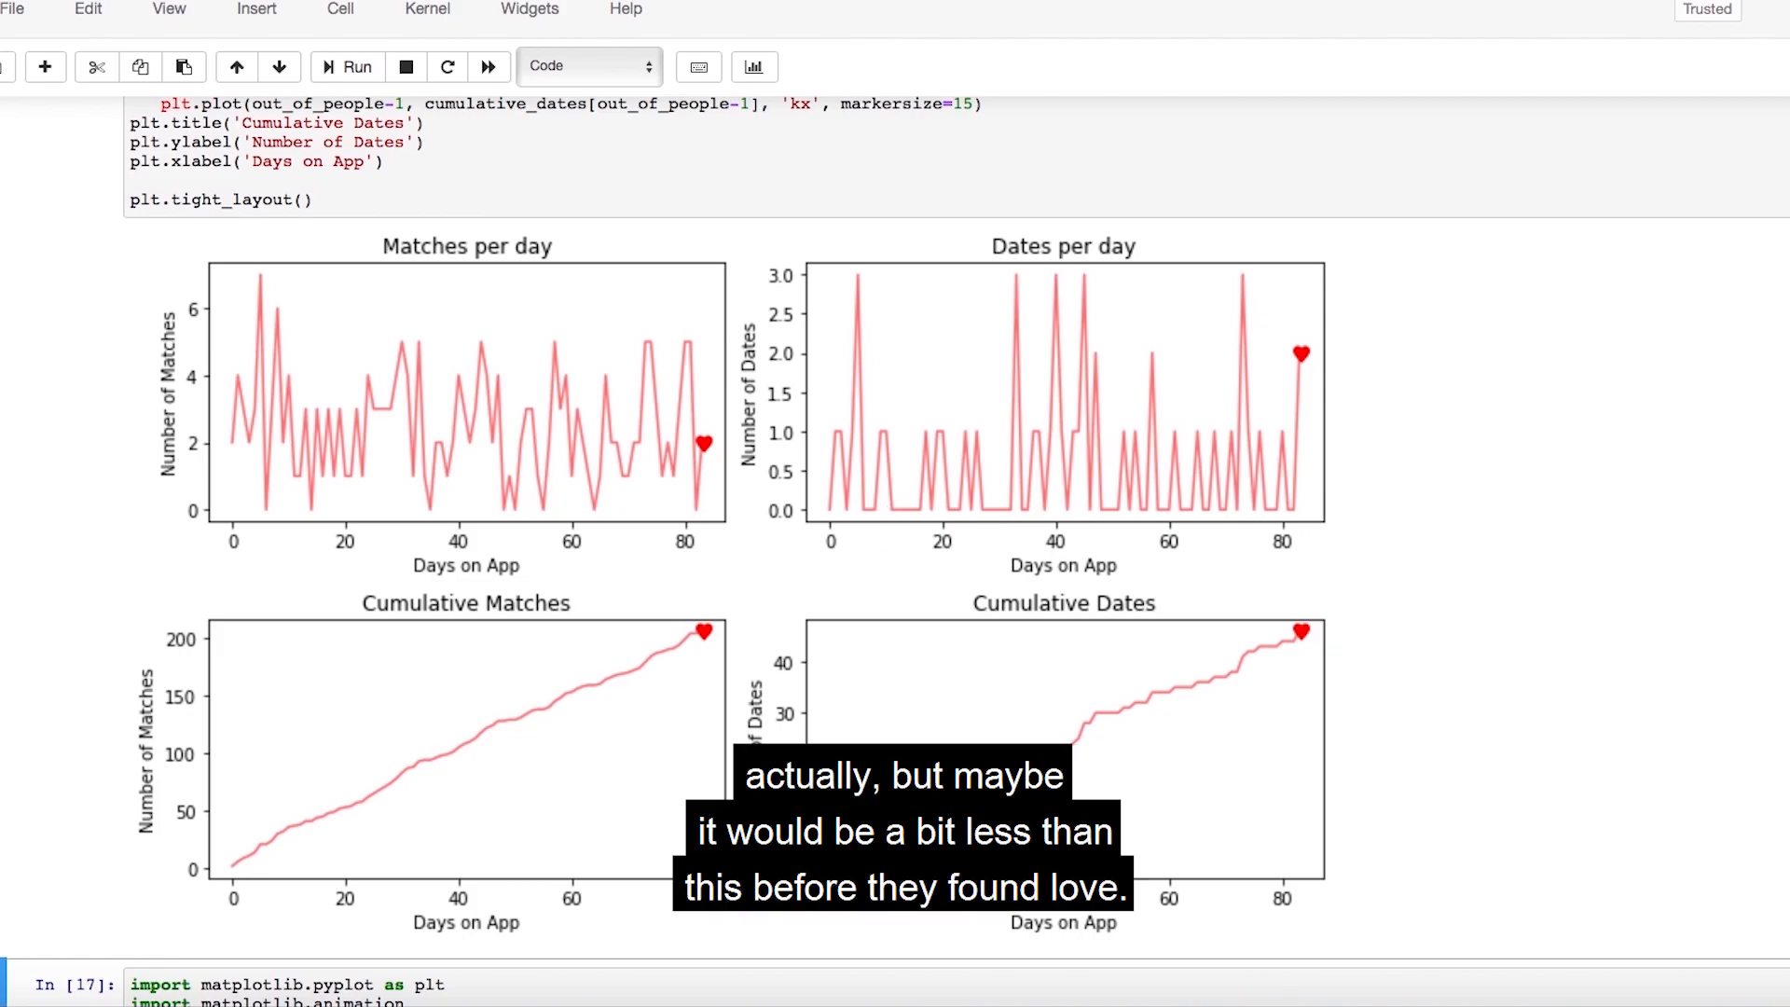
pyautogui.moveTo(1287, 647)
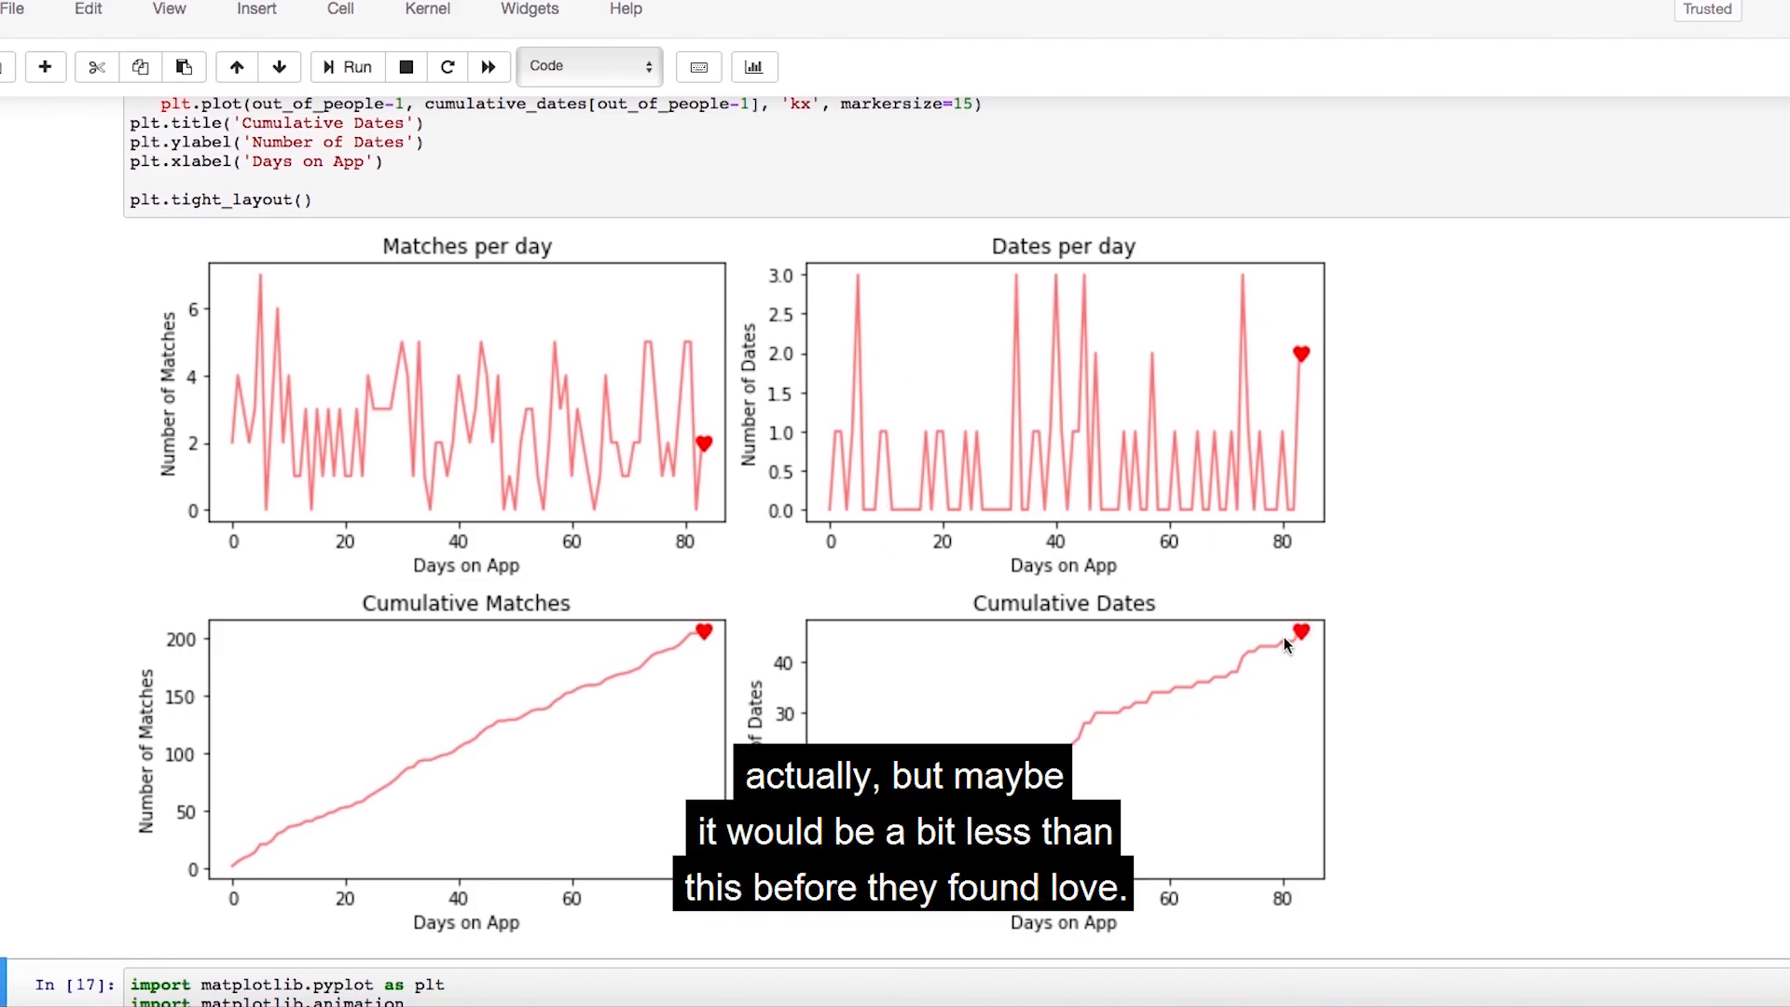
pyautogui.moveTo(700, 549)
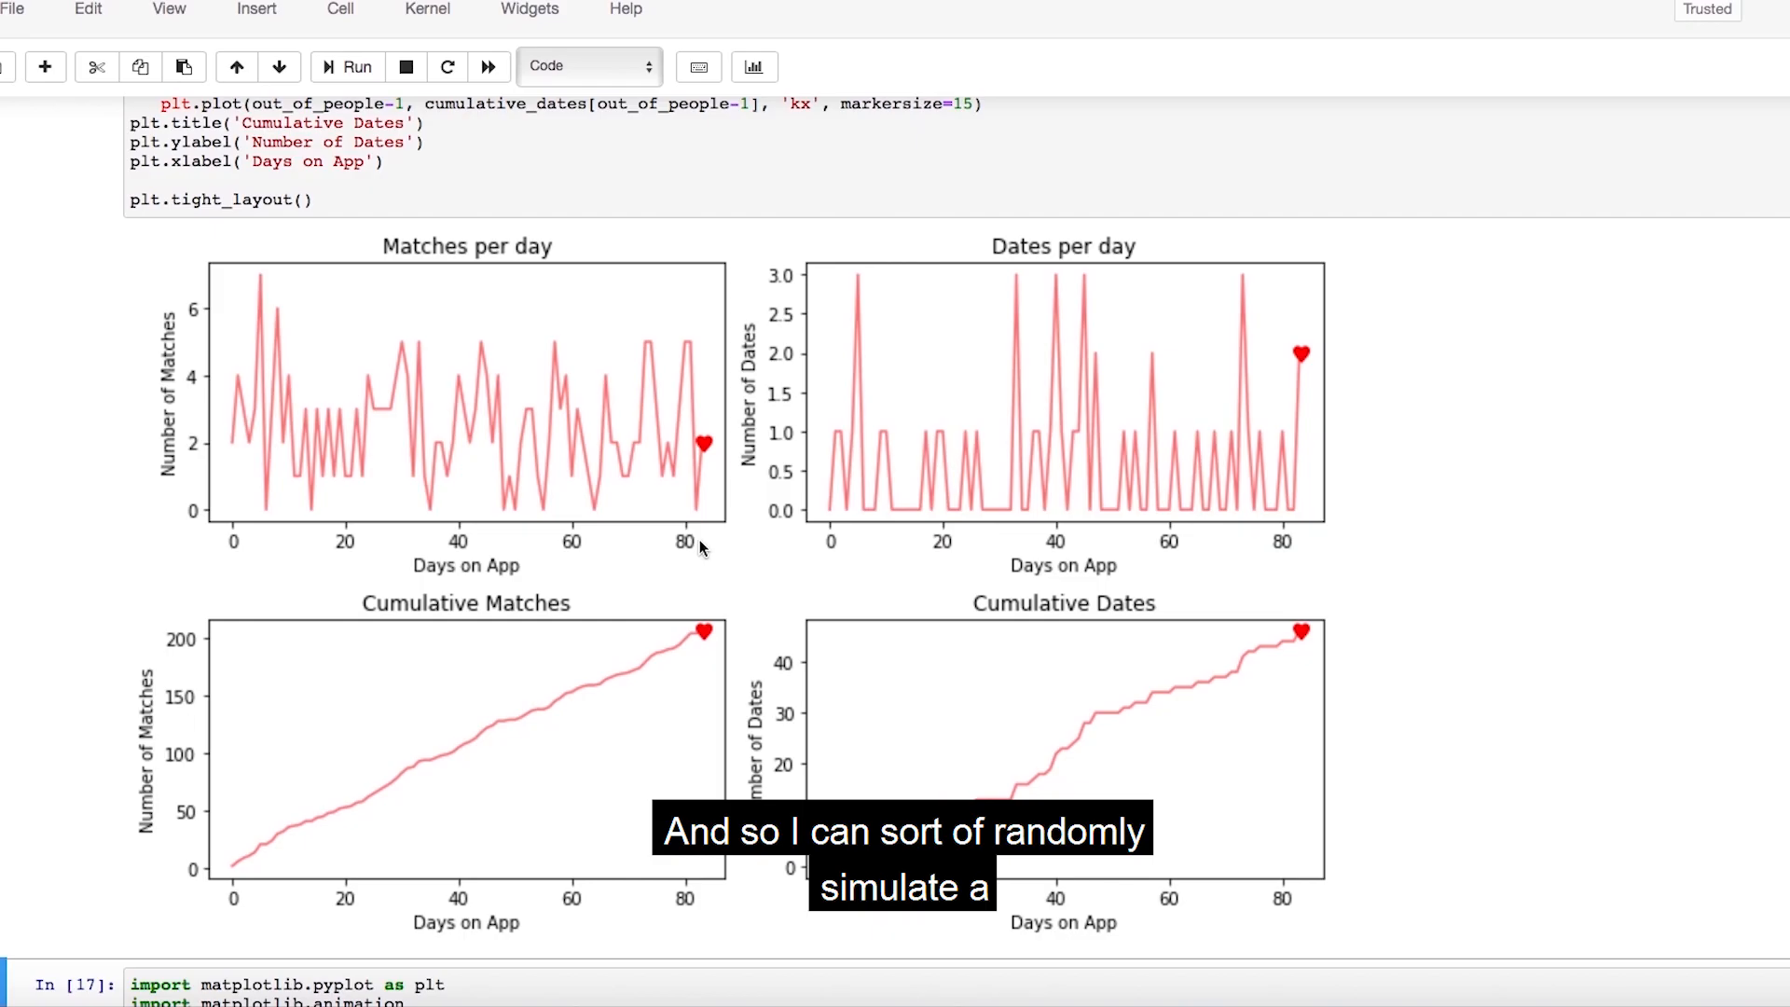